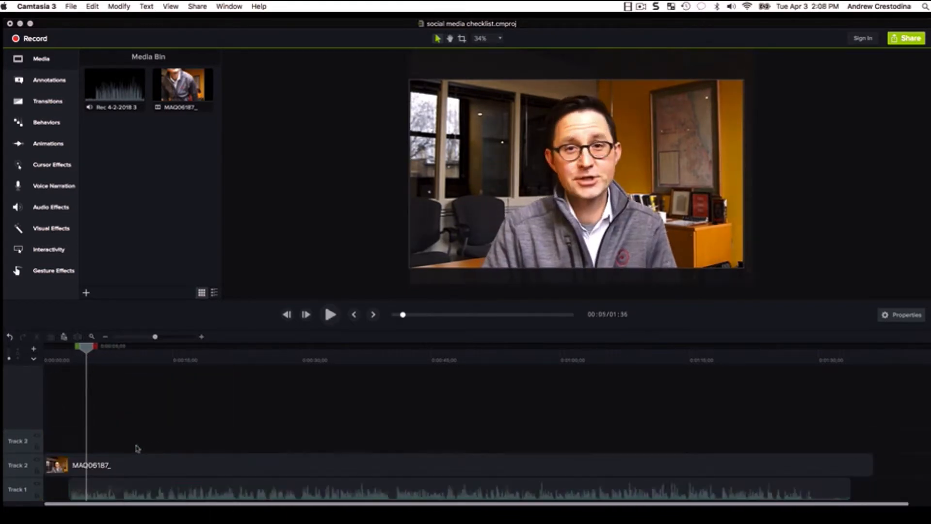
Step: Add Noise Removal to the Rec 4-2-2018 3 audio clip on Track 1
left_click(330, 314)
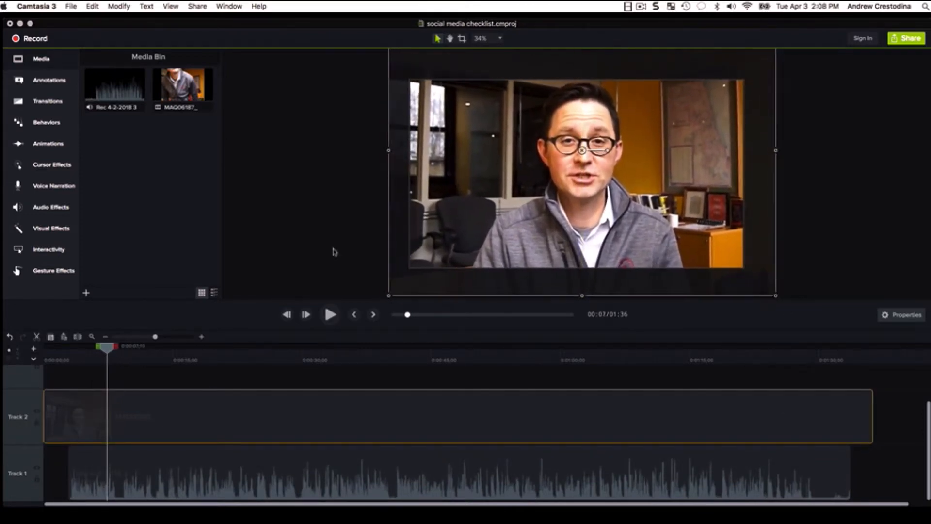
left_click(51, 207)
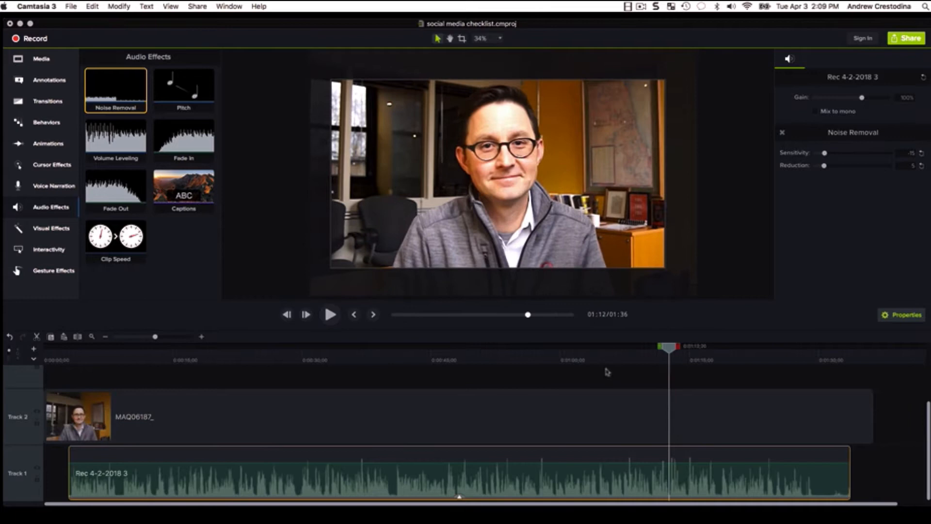
Step: Cut both the video and audio clips at about 1:18, where the talk ends
left_click(329, 315)
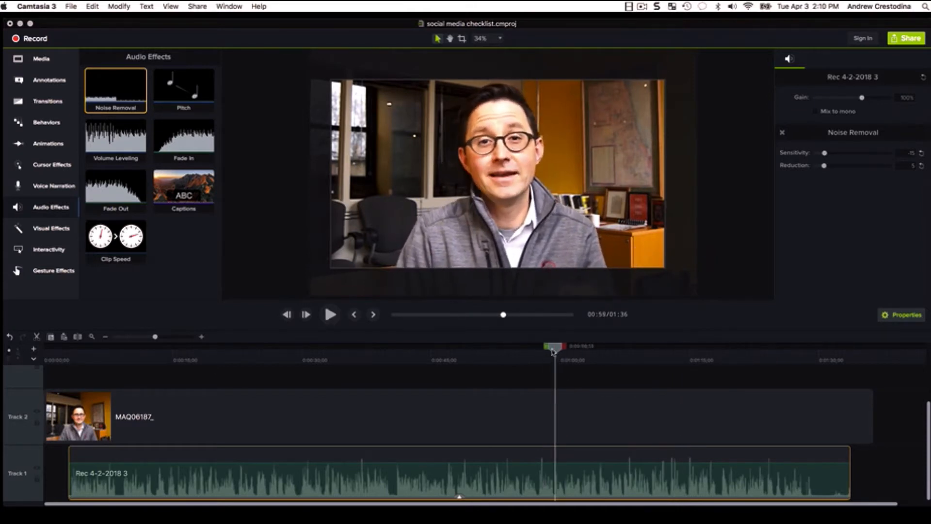
left_click(329, 314)
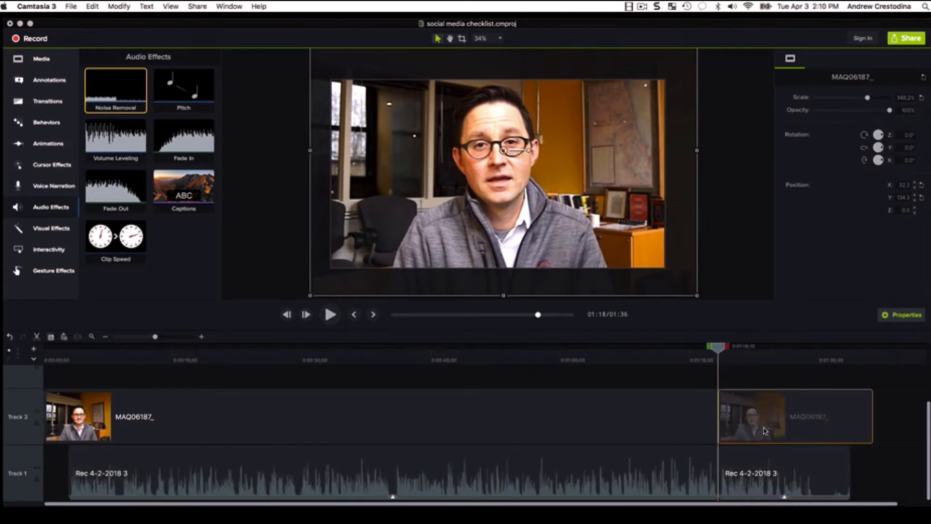
Step: Delete the trimmed tail after the talk and split out the middle section to remove
left_click(330, 314)
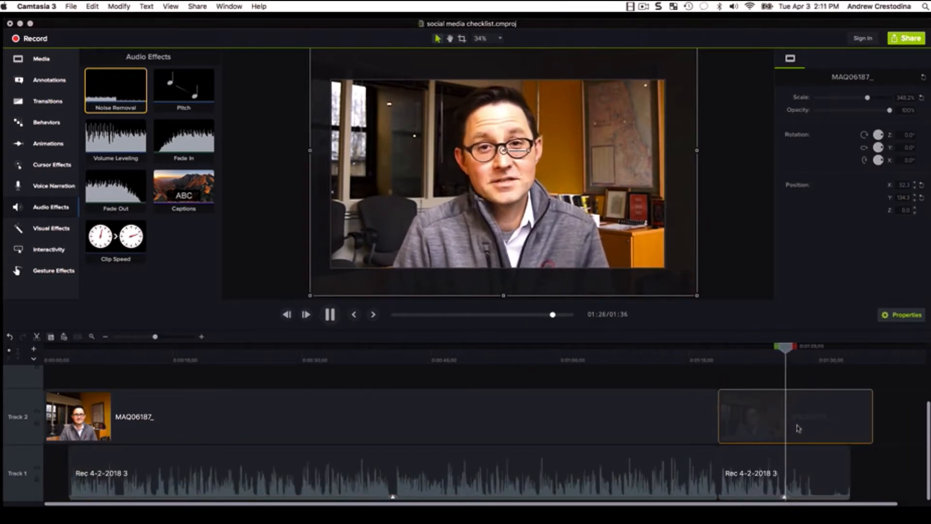
left_click(329, 315)
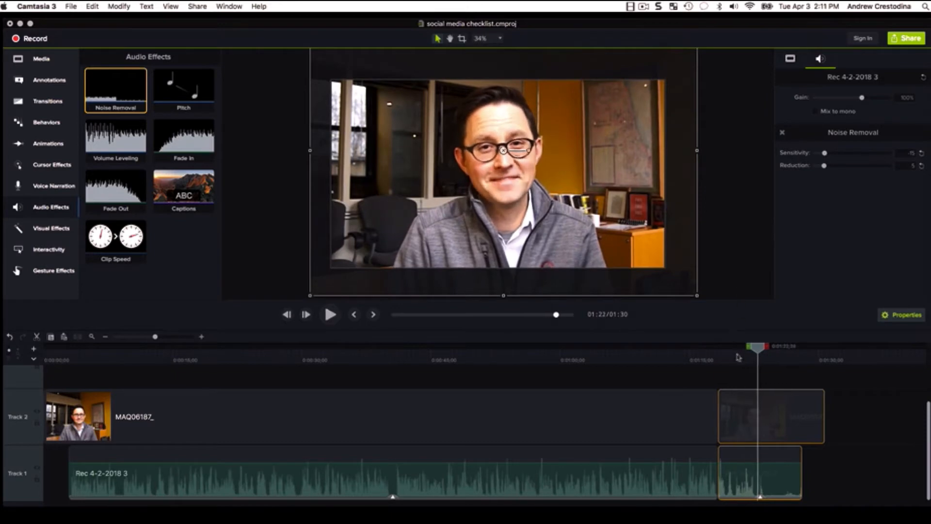
left_click(330, 315)
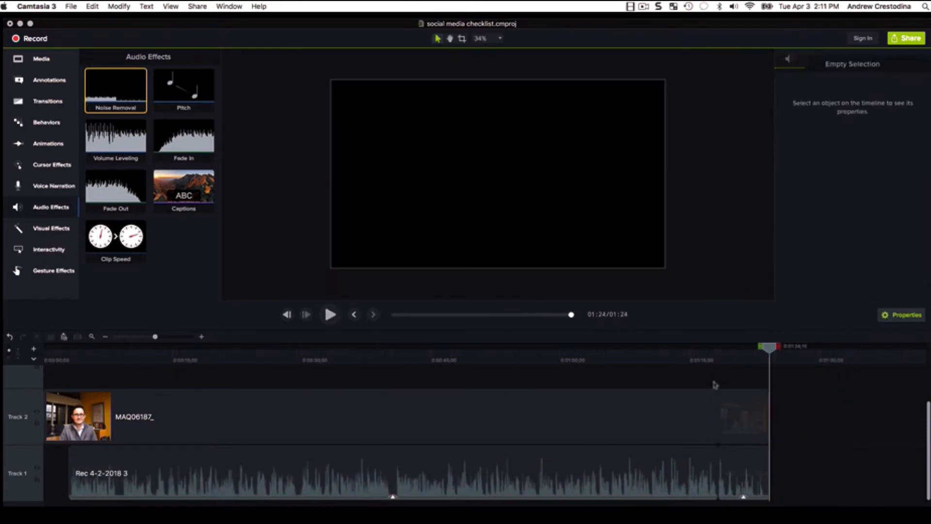
left_click(330, 315)
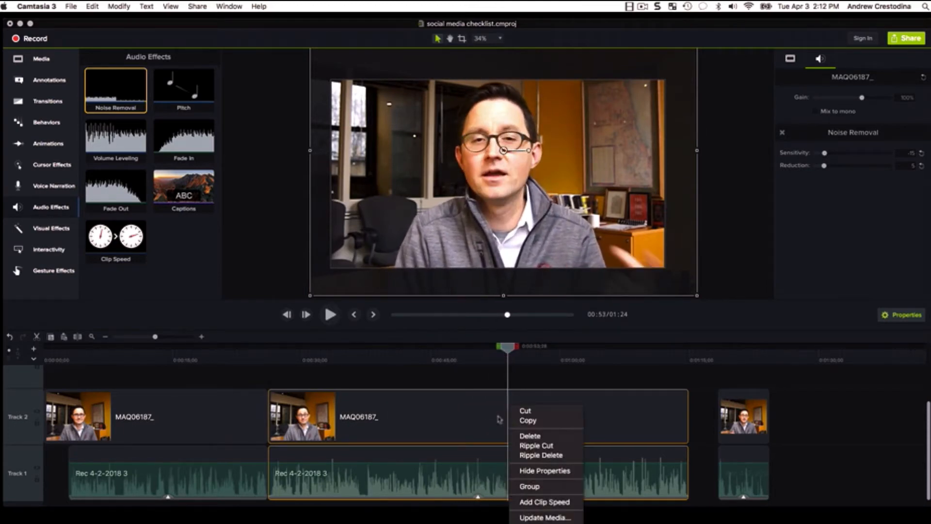
Step: Ripple-delete the selected middle section, shortening the project to 0:59
left_click(529, 436)
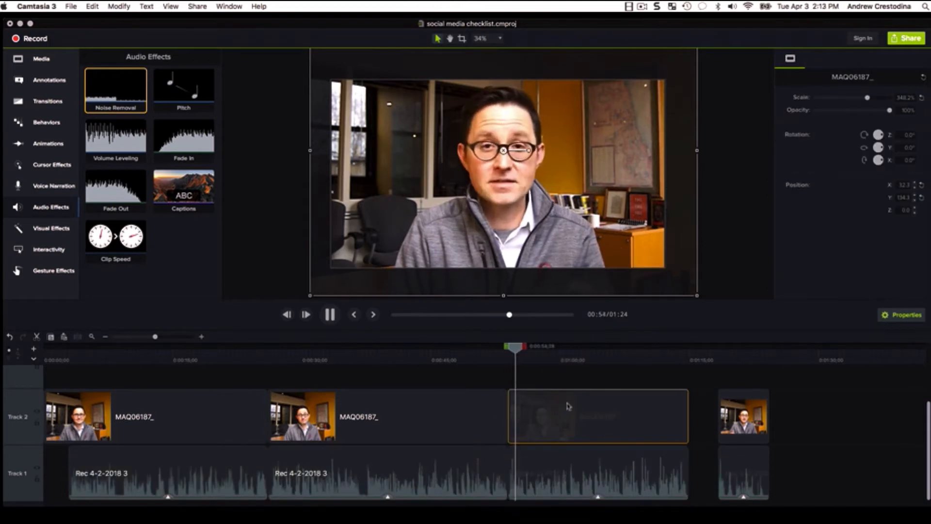
left_click(329, 315)
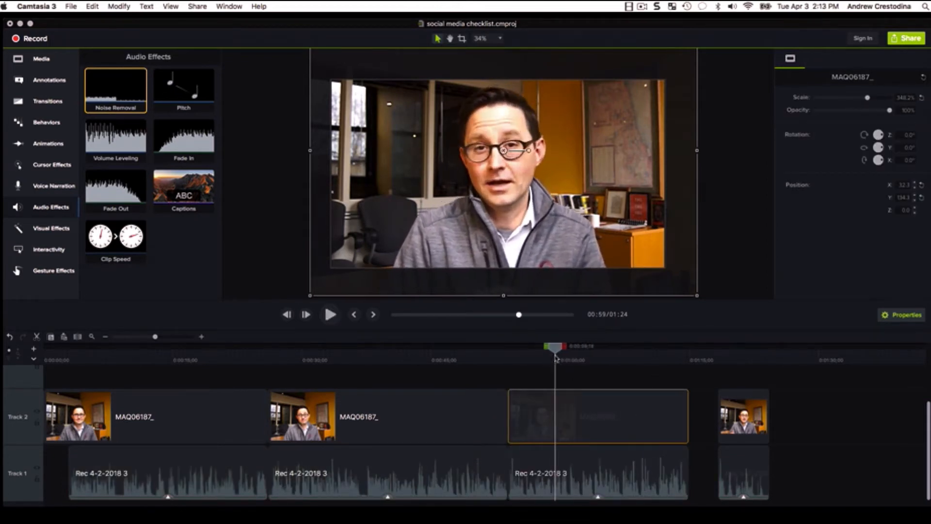
left_click(329, 314)
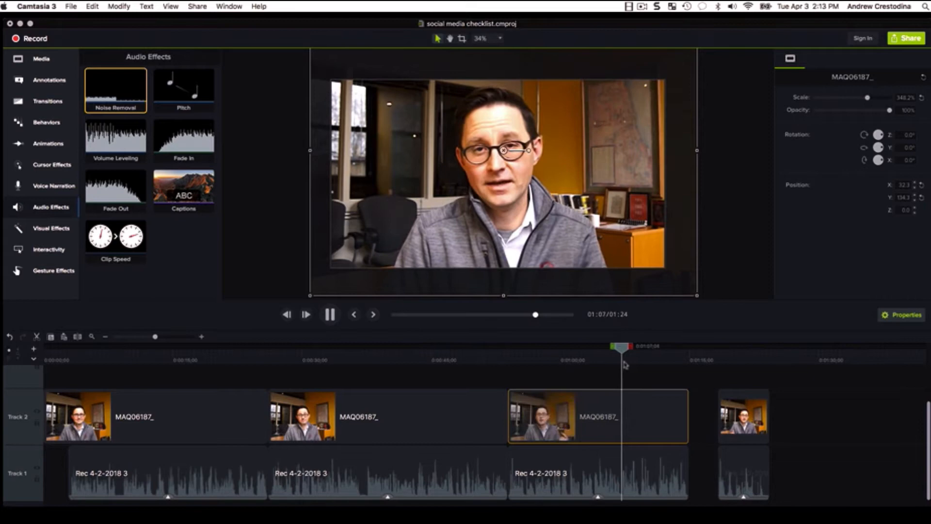
left_click(328, 315)
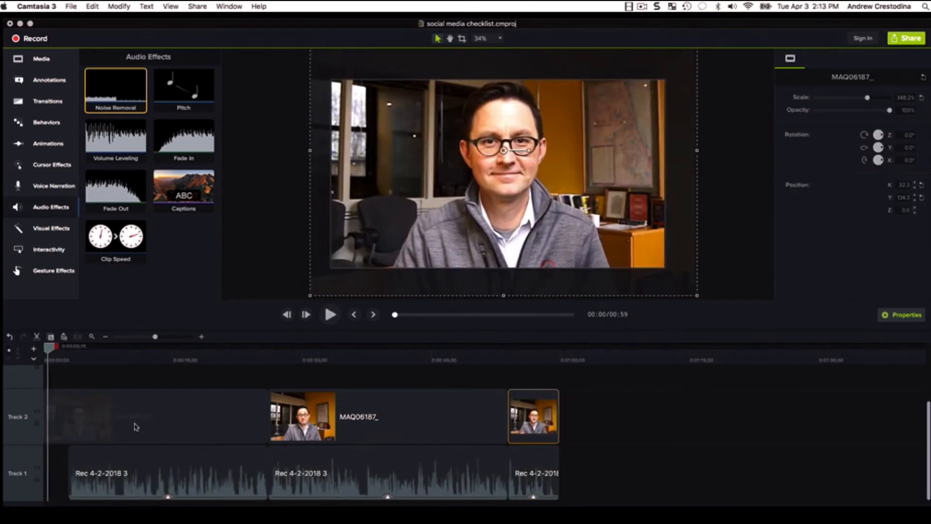
left_click(166, 475)
type("What")
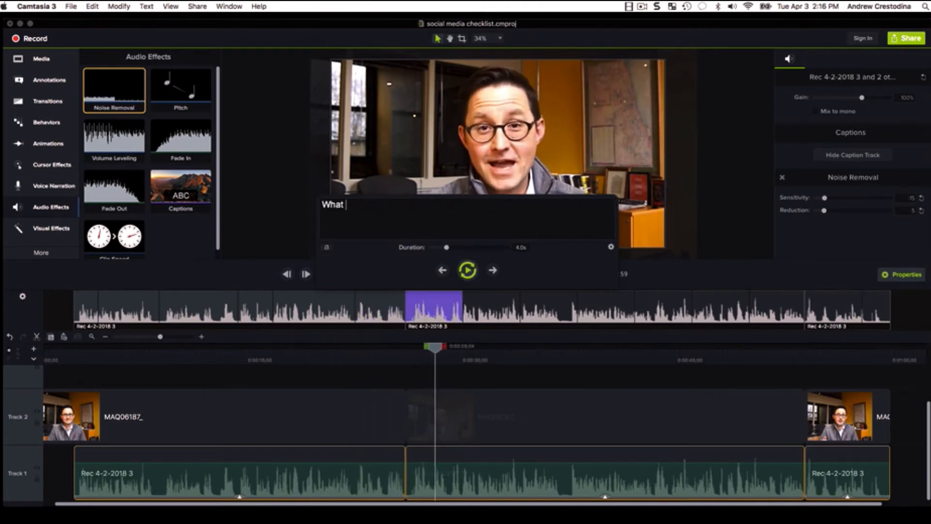
Step: Caption 'kind of special characters can you use?' and move to the next stretch of speech
type("kind of special characters can you use? C")
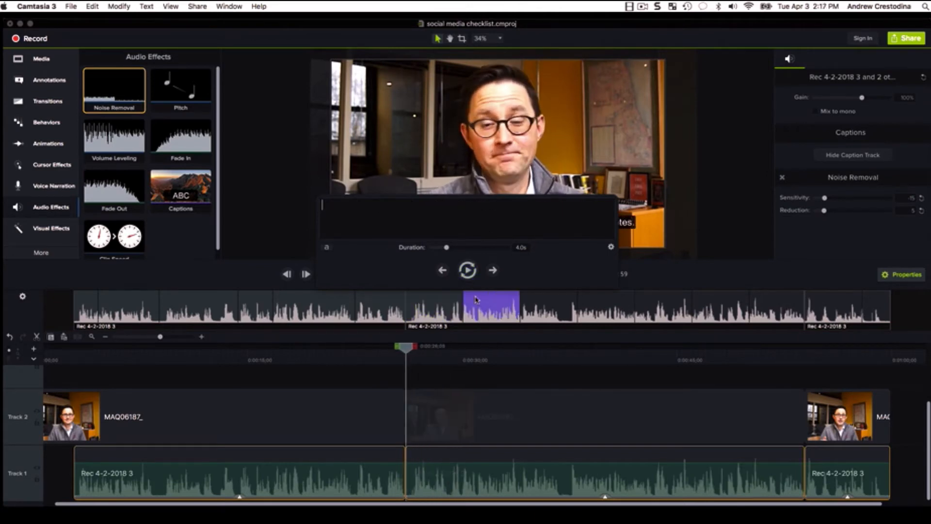
left_click(467, 269)
type("Line breaks. All of those little things that make the post stand out")
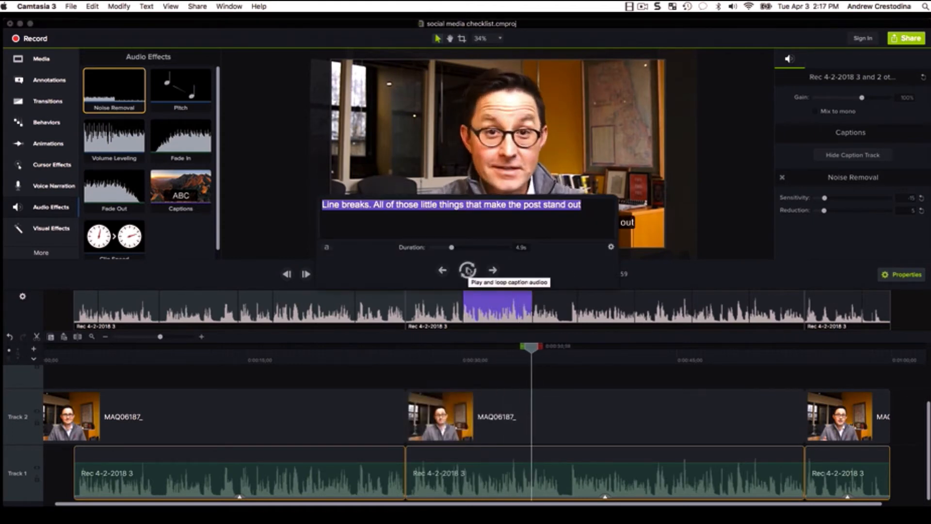
left_click(466, 269)
type("My favorite excerpts from")
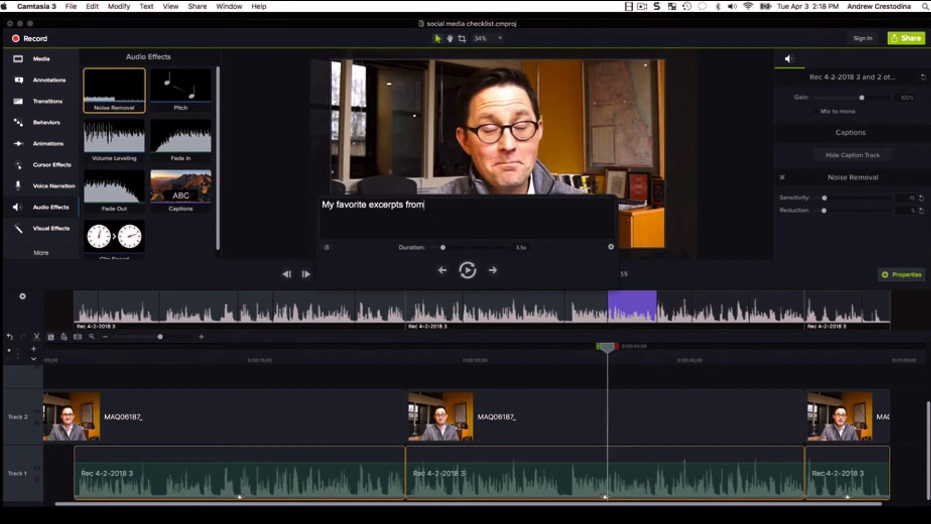
Step: Caption "Steve Rayson's" and advance through the next two captions, checking their audio
type("Steve Rayson's research on \"trigrams")
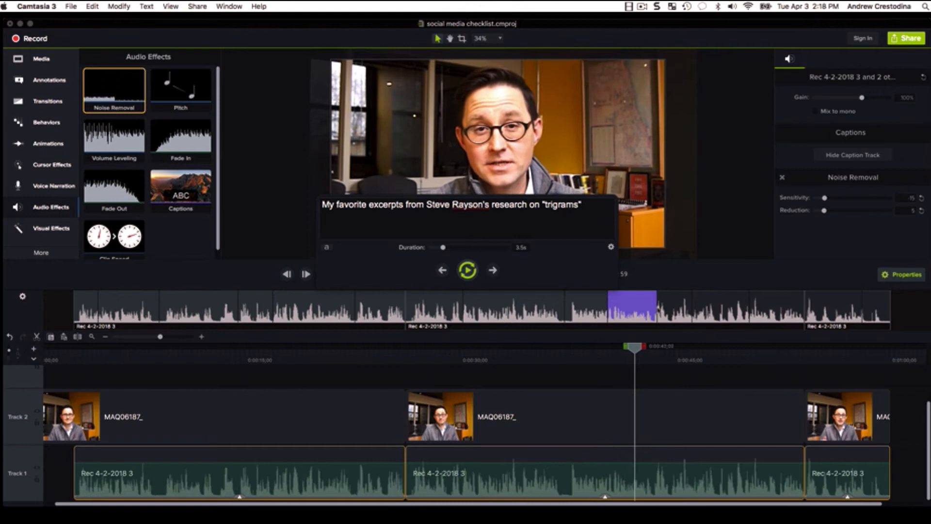
left_click(467, 270)
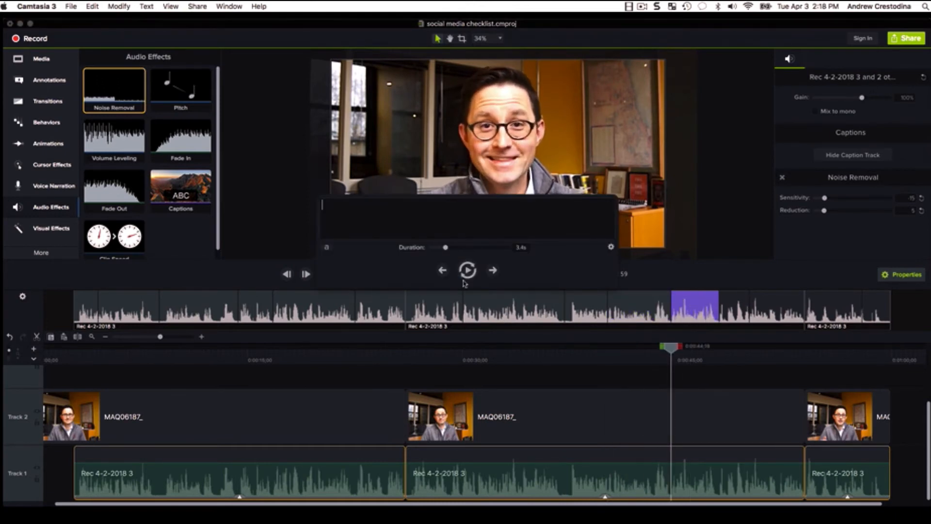
left_click(467, 270)
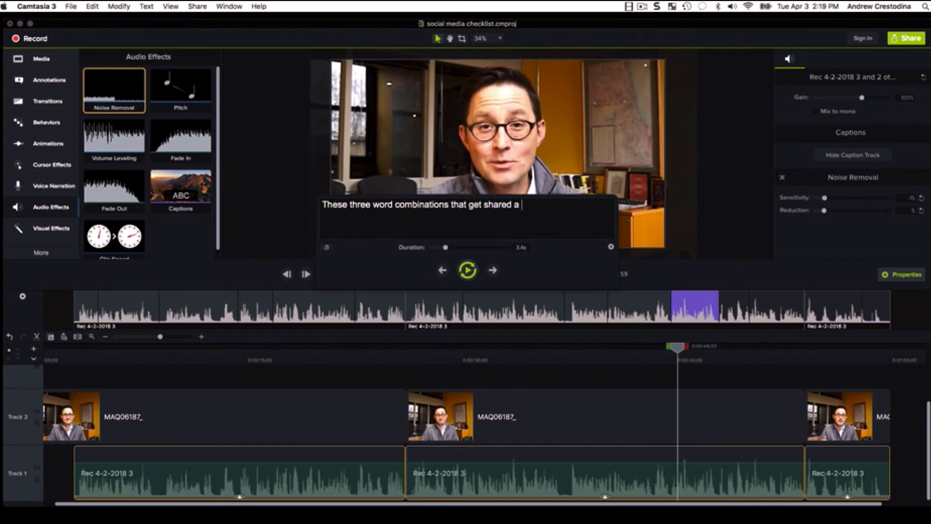
left_click(467, 271)
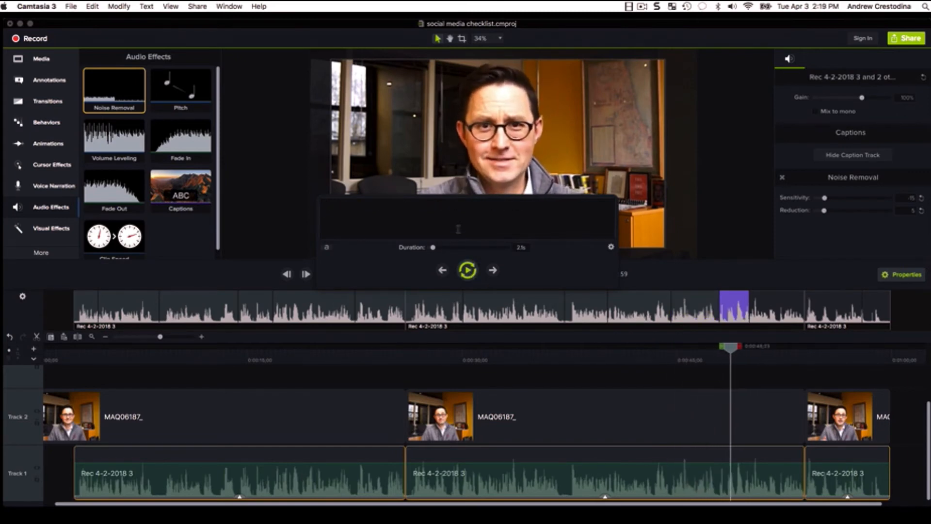
left_click(468, 270)
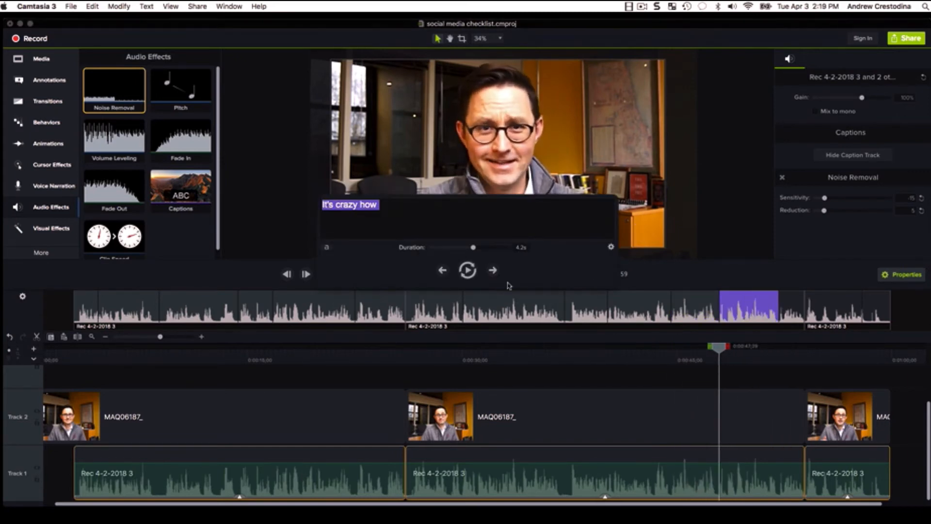
Step: Lengthen and write the 'huge engagement on social media.' caption, then the final 'Thanks!'
left_click(467, 270)
type(" these little combinations of words correlate wit")
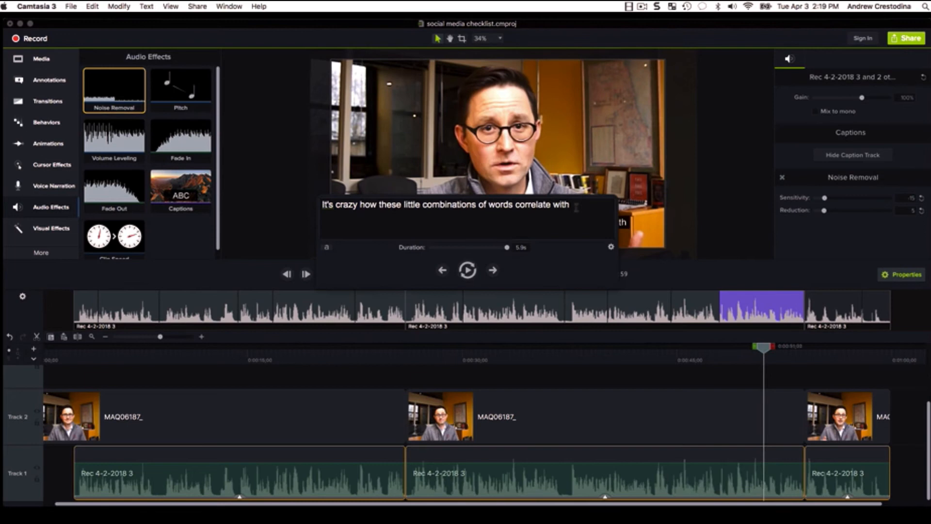
type("huge")
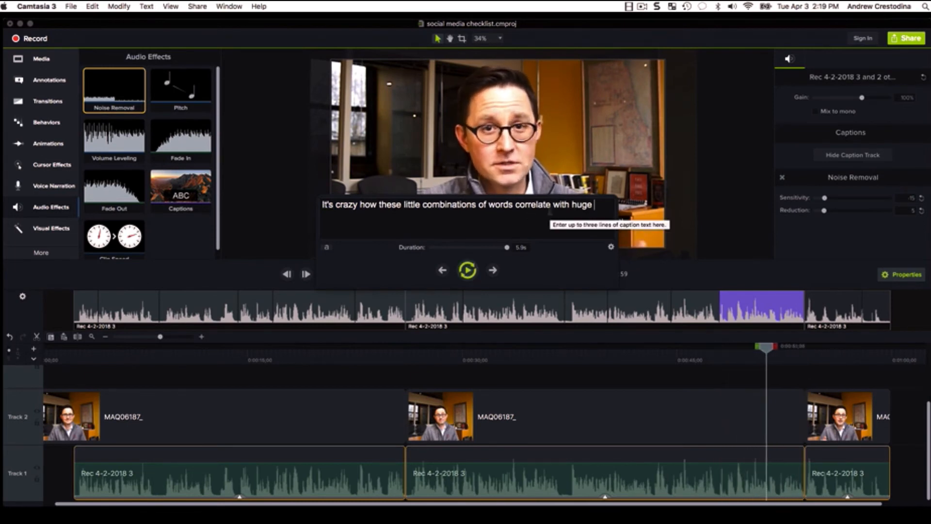
type("engagement on social media.")
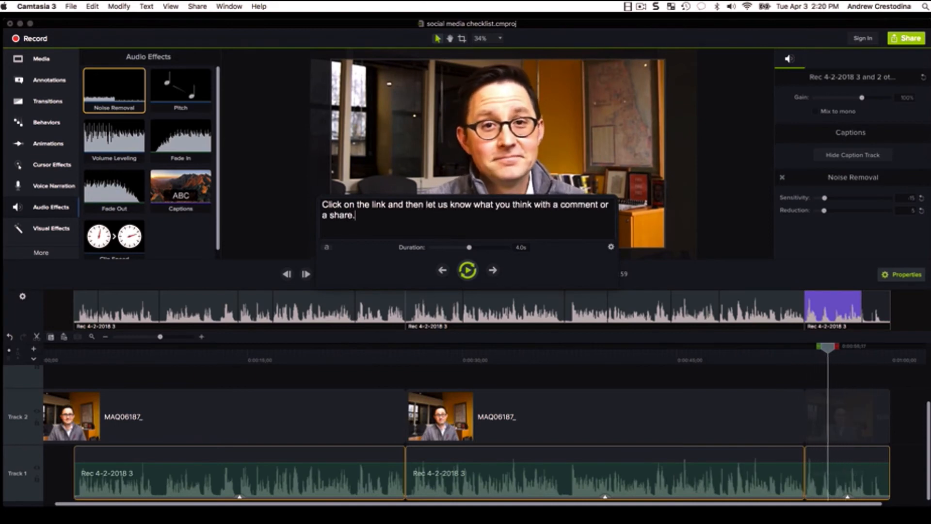
left_click(493, 270)
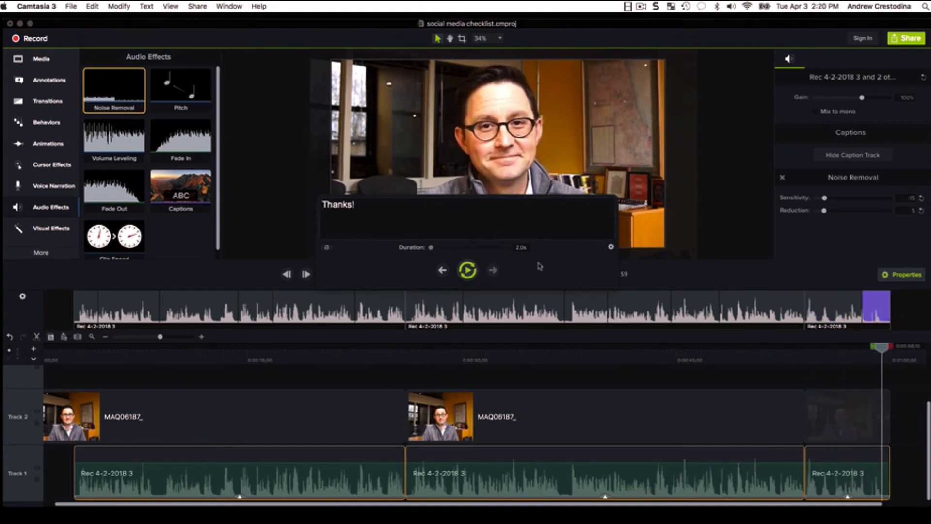
left_click(466, 269)
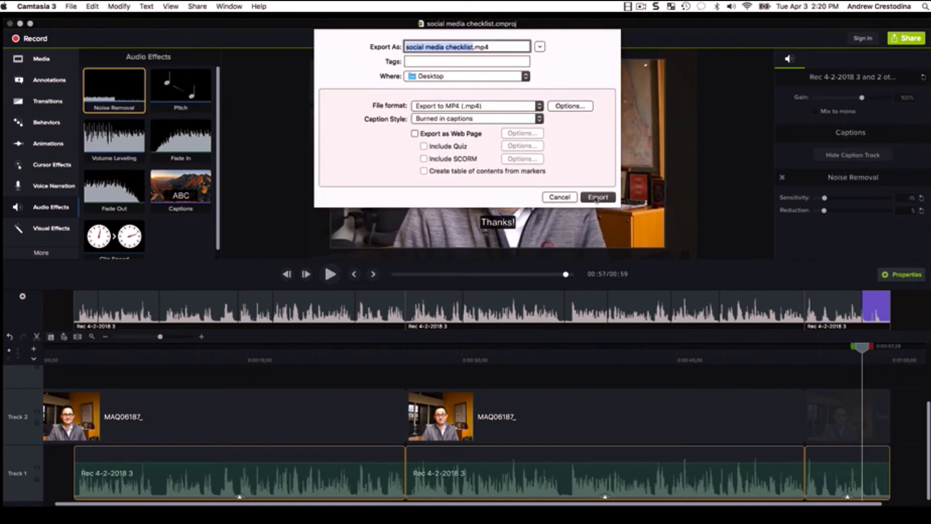
Step: Export as MP4 with burned-in captions to the Desktop
left_click(598, 197)
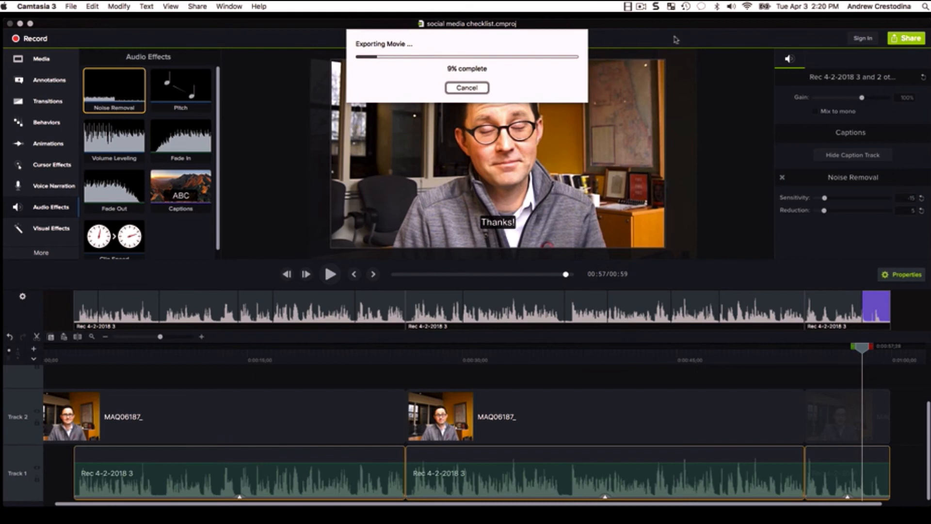